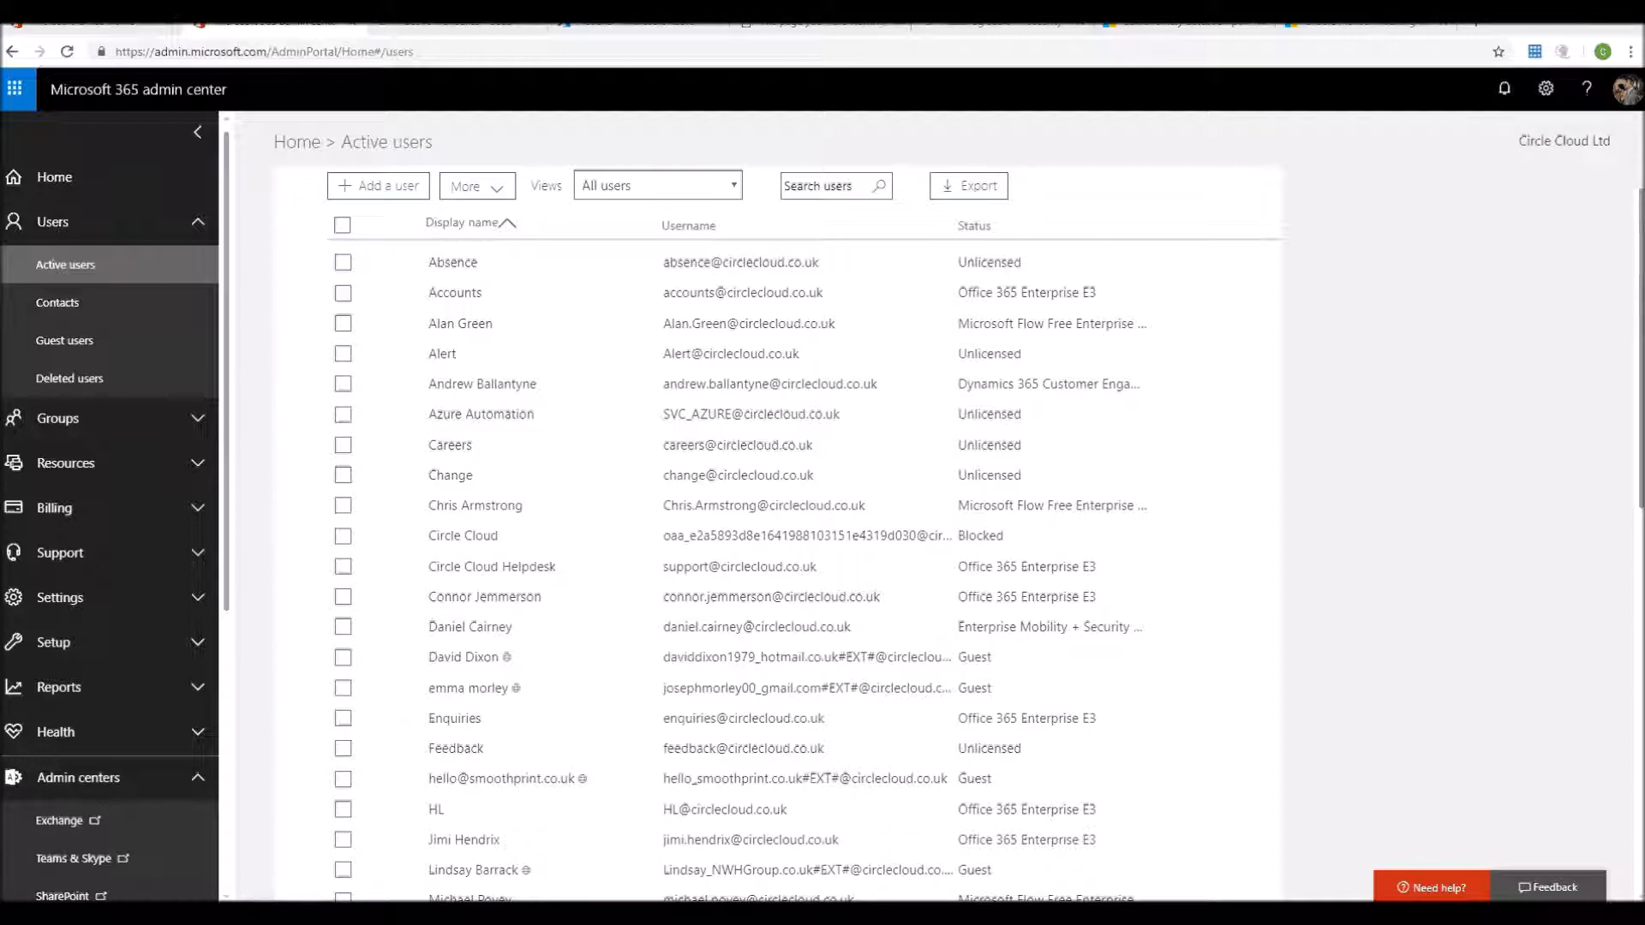
Start adding a new user from the Active users page
{"action": "left_click", "coordinate": [377, 186]}
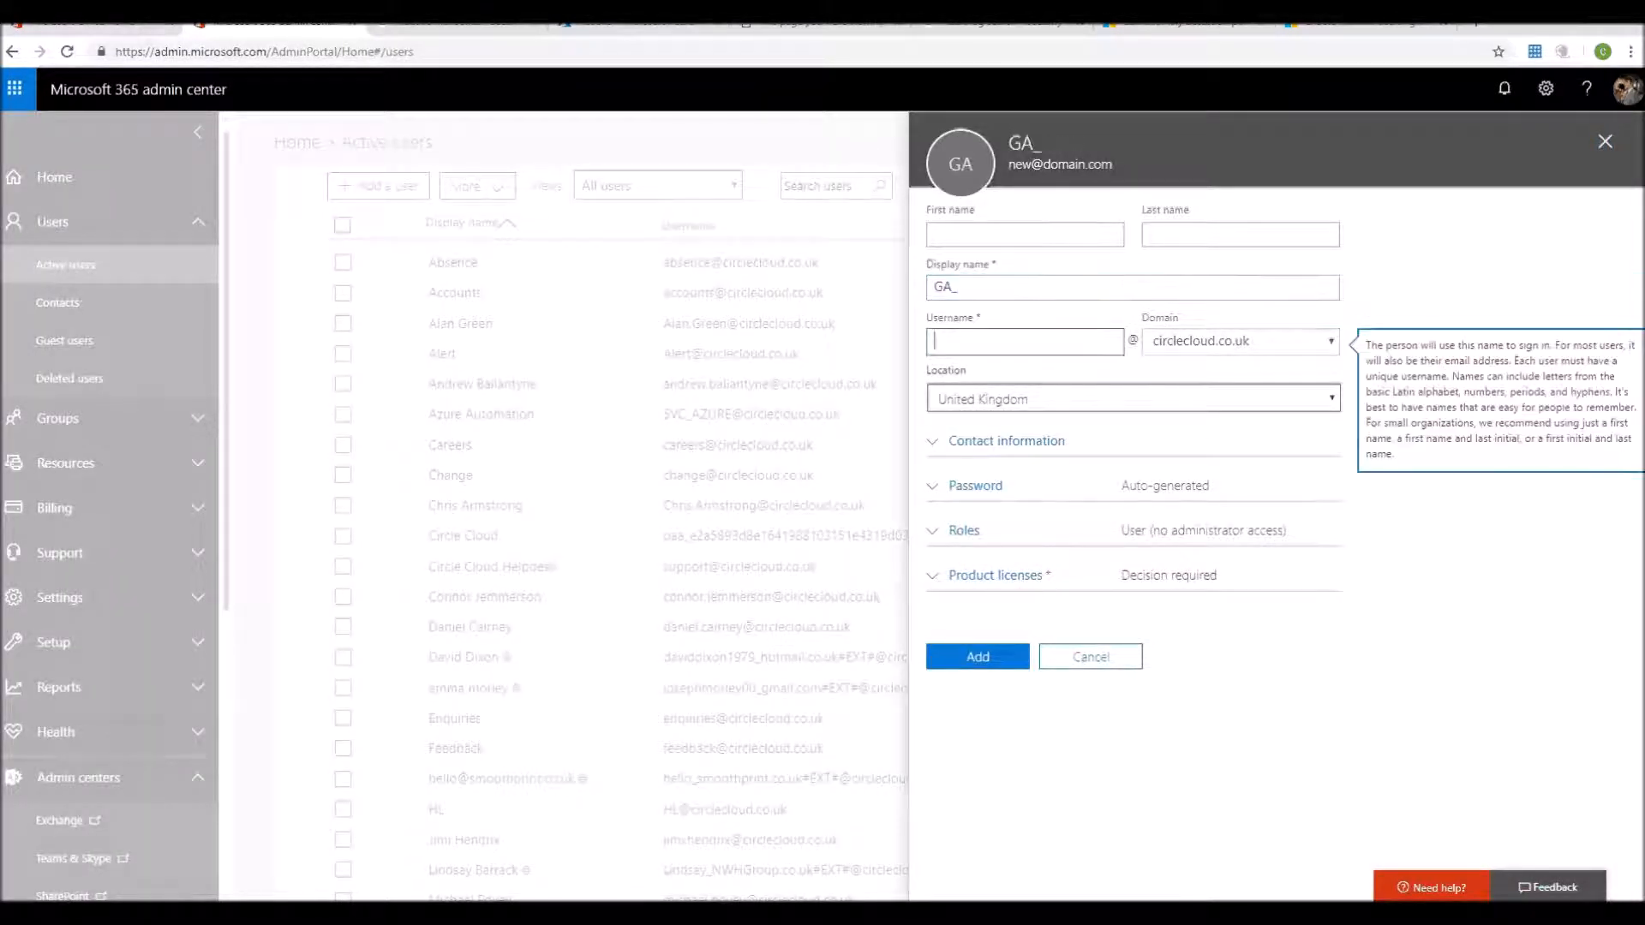
{"action": "type", "text": "GA_Chris."}
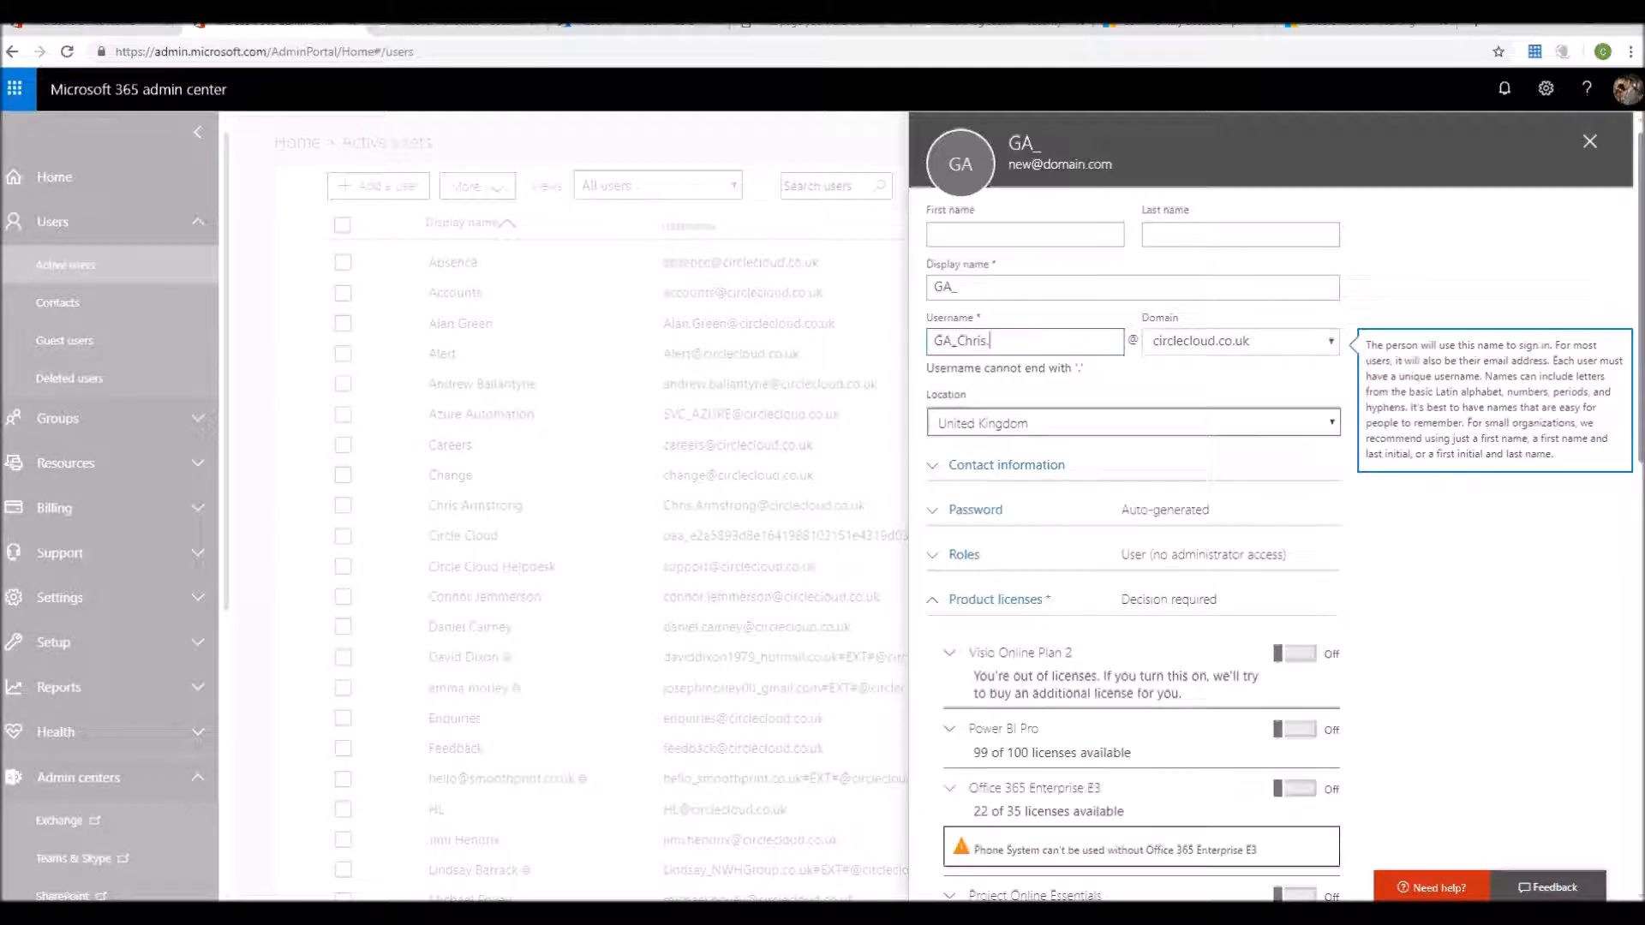
{"action": "type", "text": "Armstrong"}
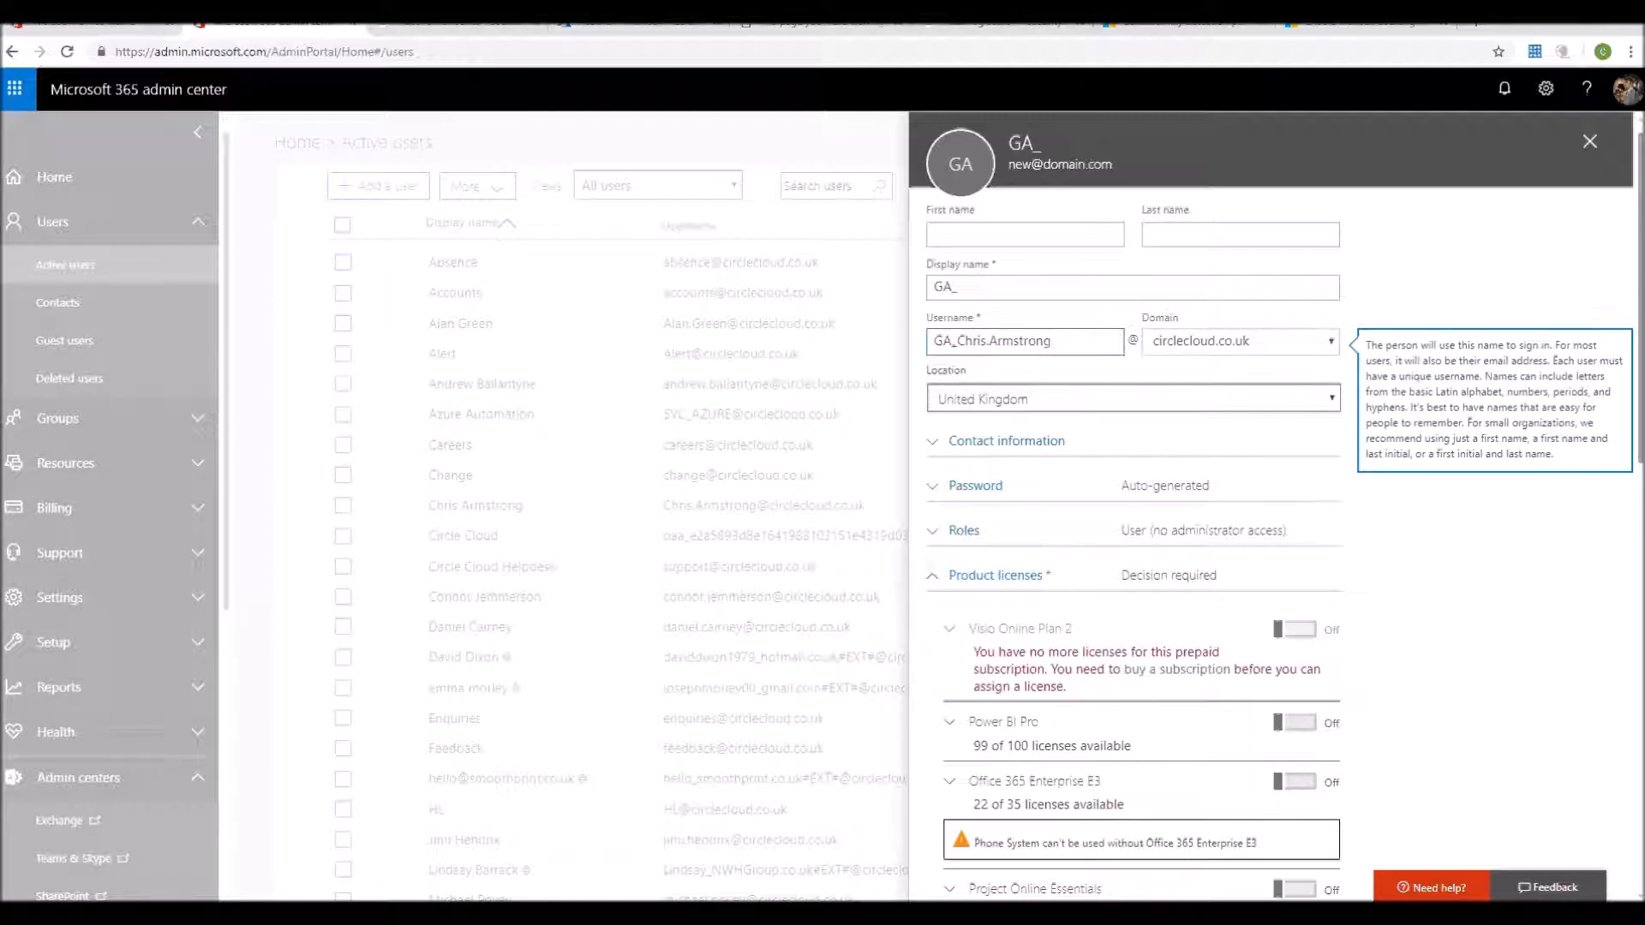
{"action": "scroll", "scroll_direction": "down", "scroll_amount": 3}
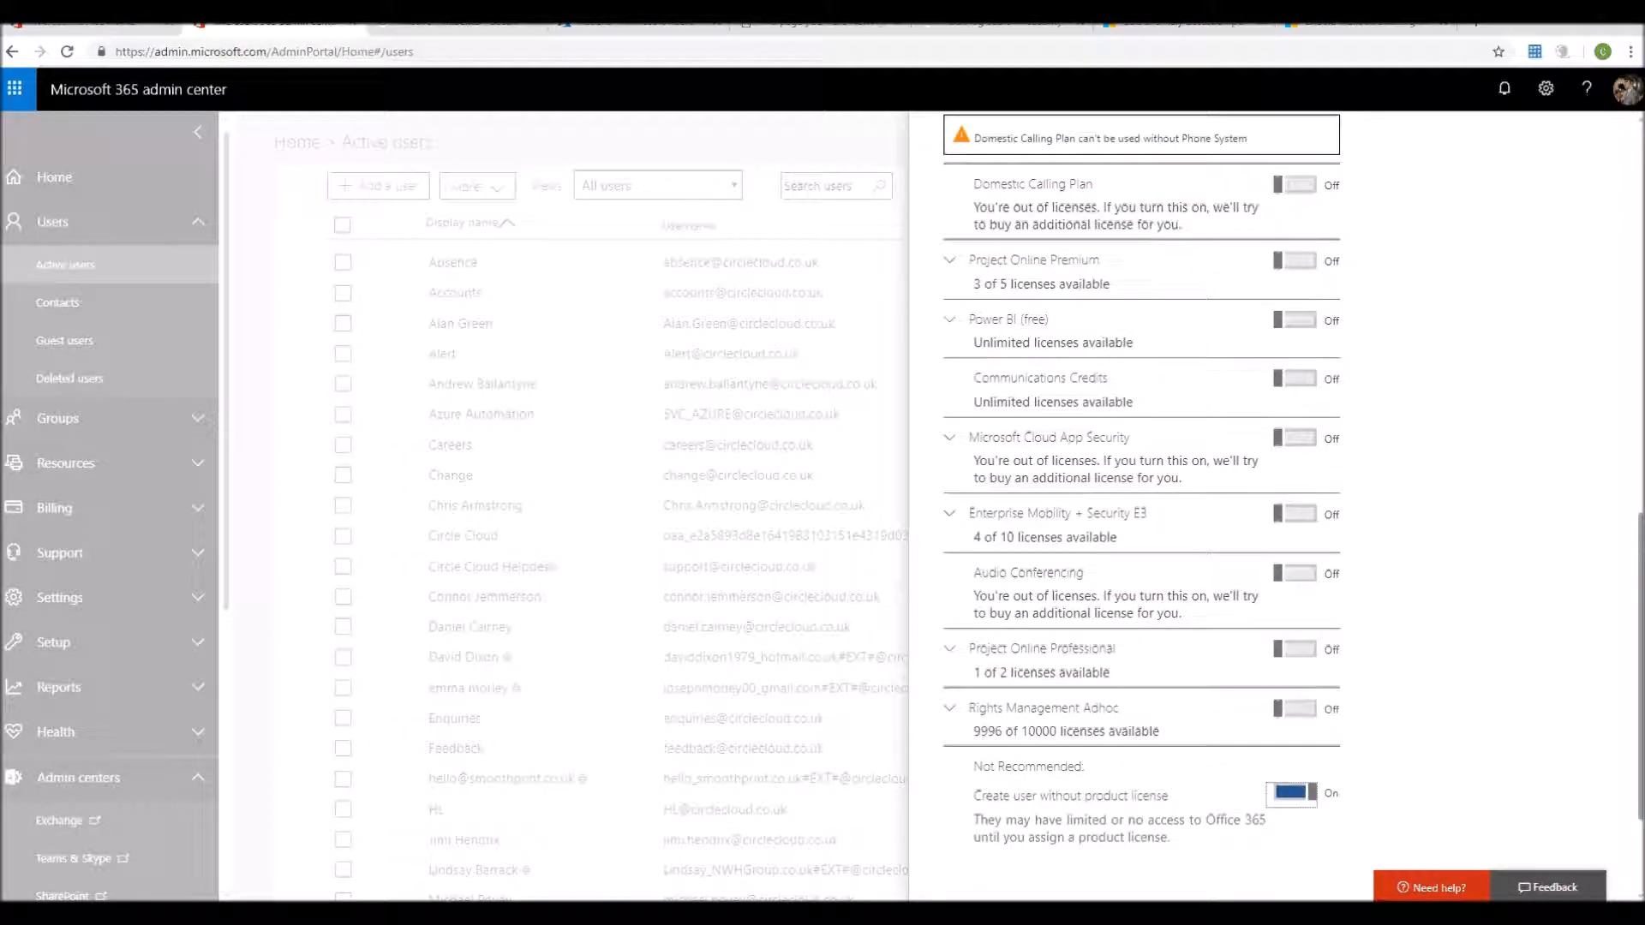
{"action": "scroll", "scroll_direction": "up", "scroll_amount": 3}
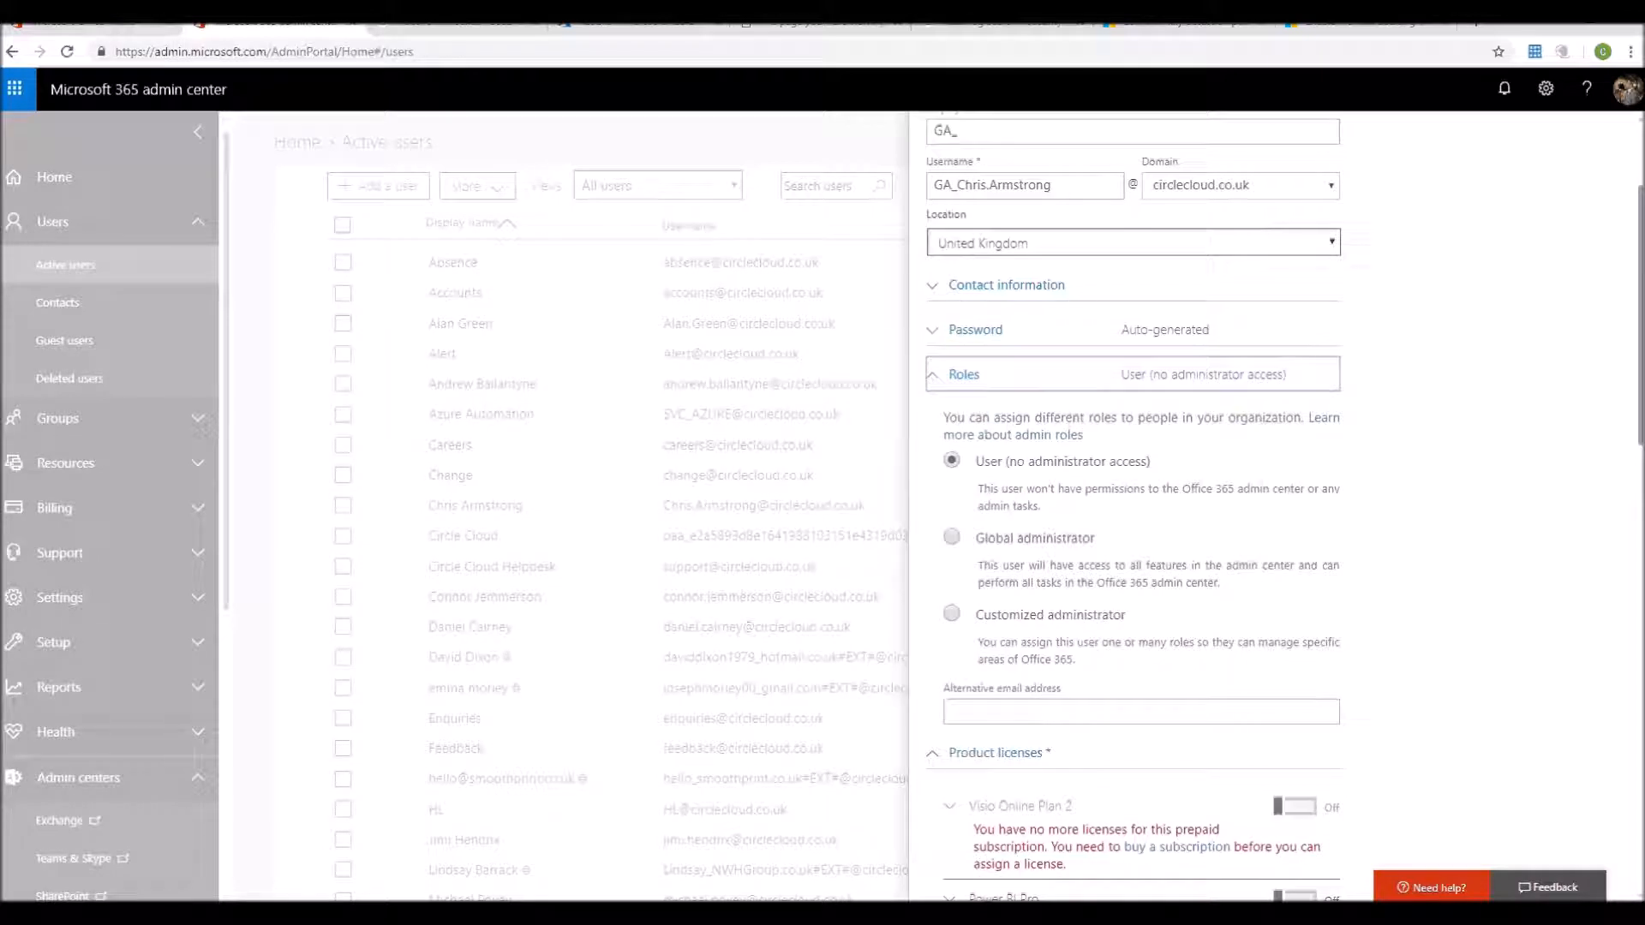
Select Global administrator, then switch the role to Customized administrator
{"action": "left_click", "coordinate": [950, 538]}
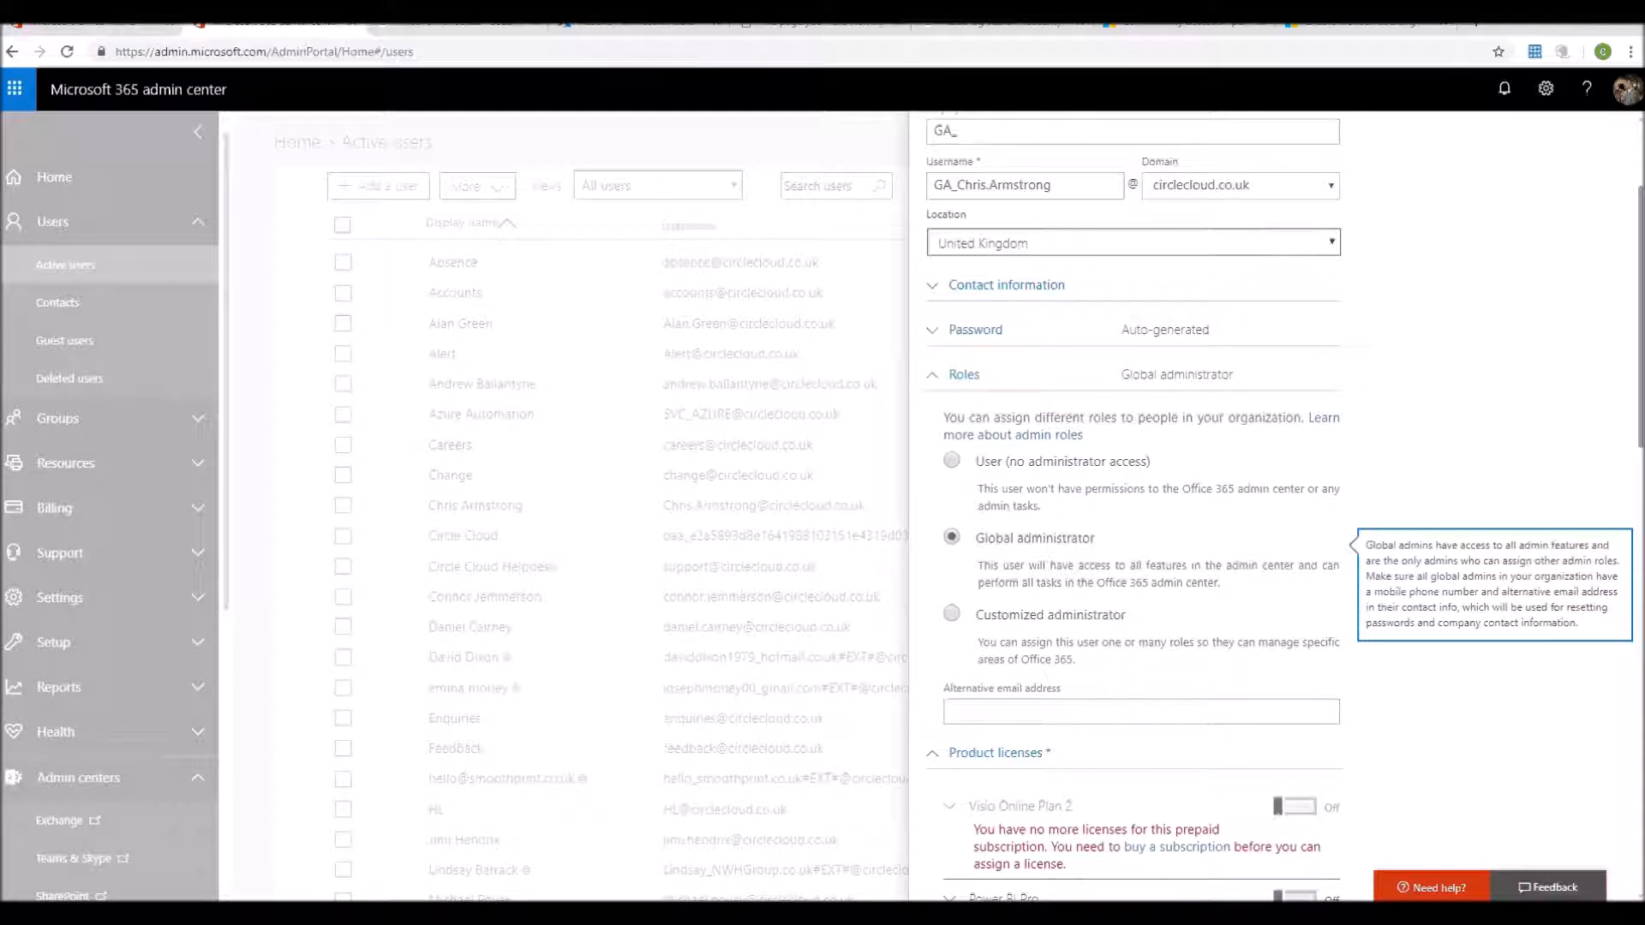
{"action": "left_click", "coordinate": [951, 614]}
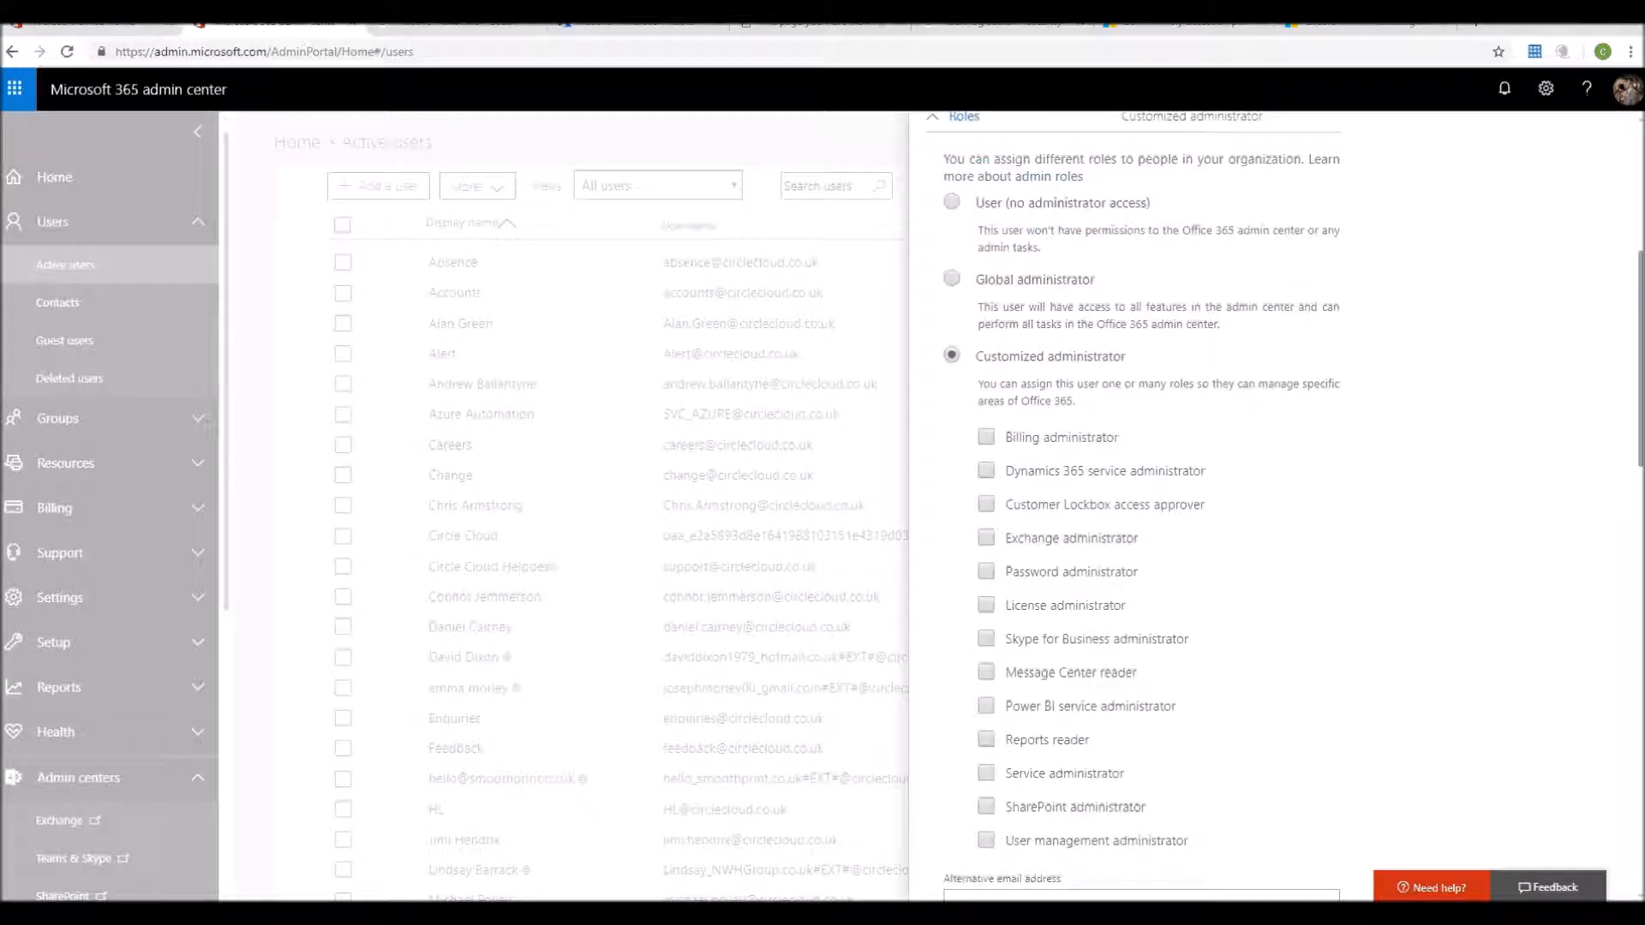
Check Password administrator and Exchange administrator, then review the form
{"action": "scroll", "scroll_direction": "down", "scroll_amount": 3}
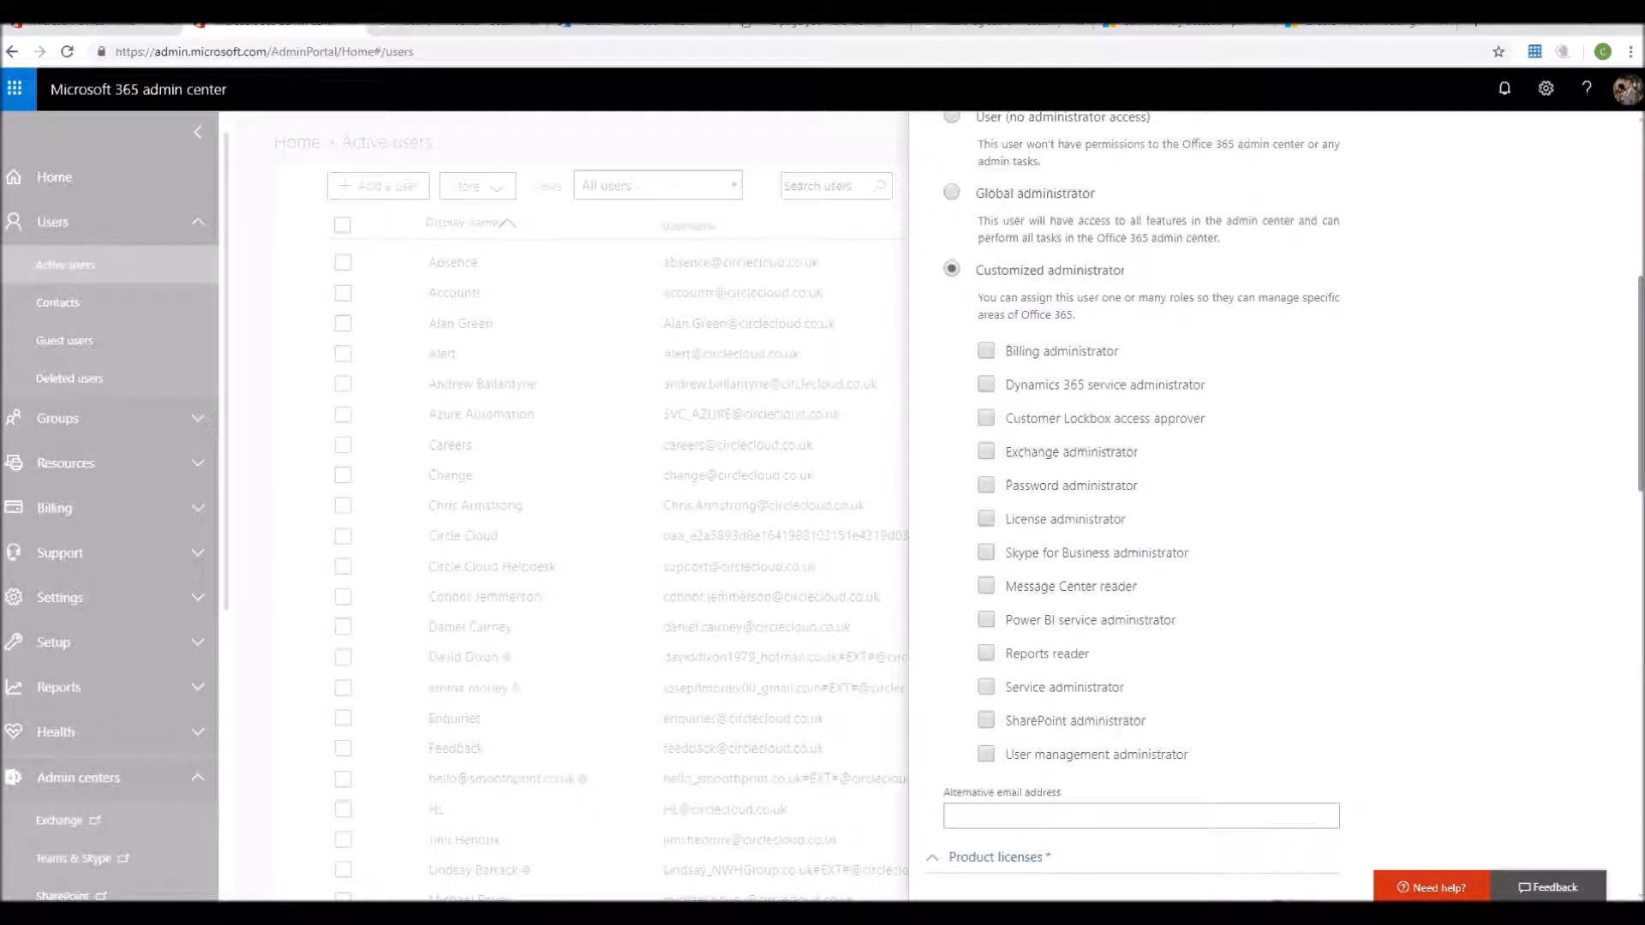
{"action": "left_click", "coordinate": [986, 485]}
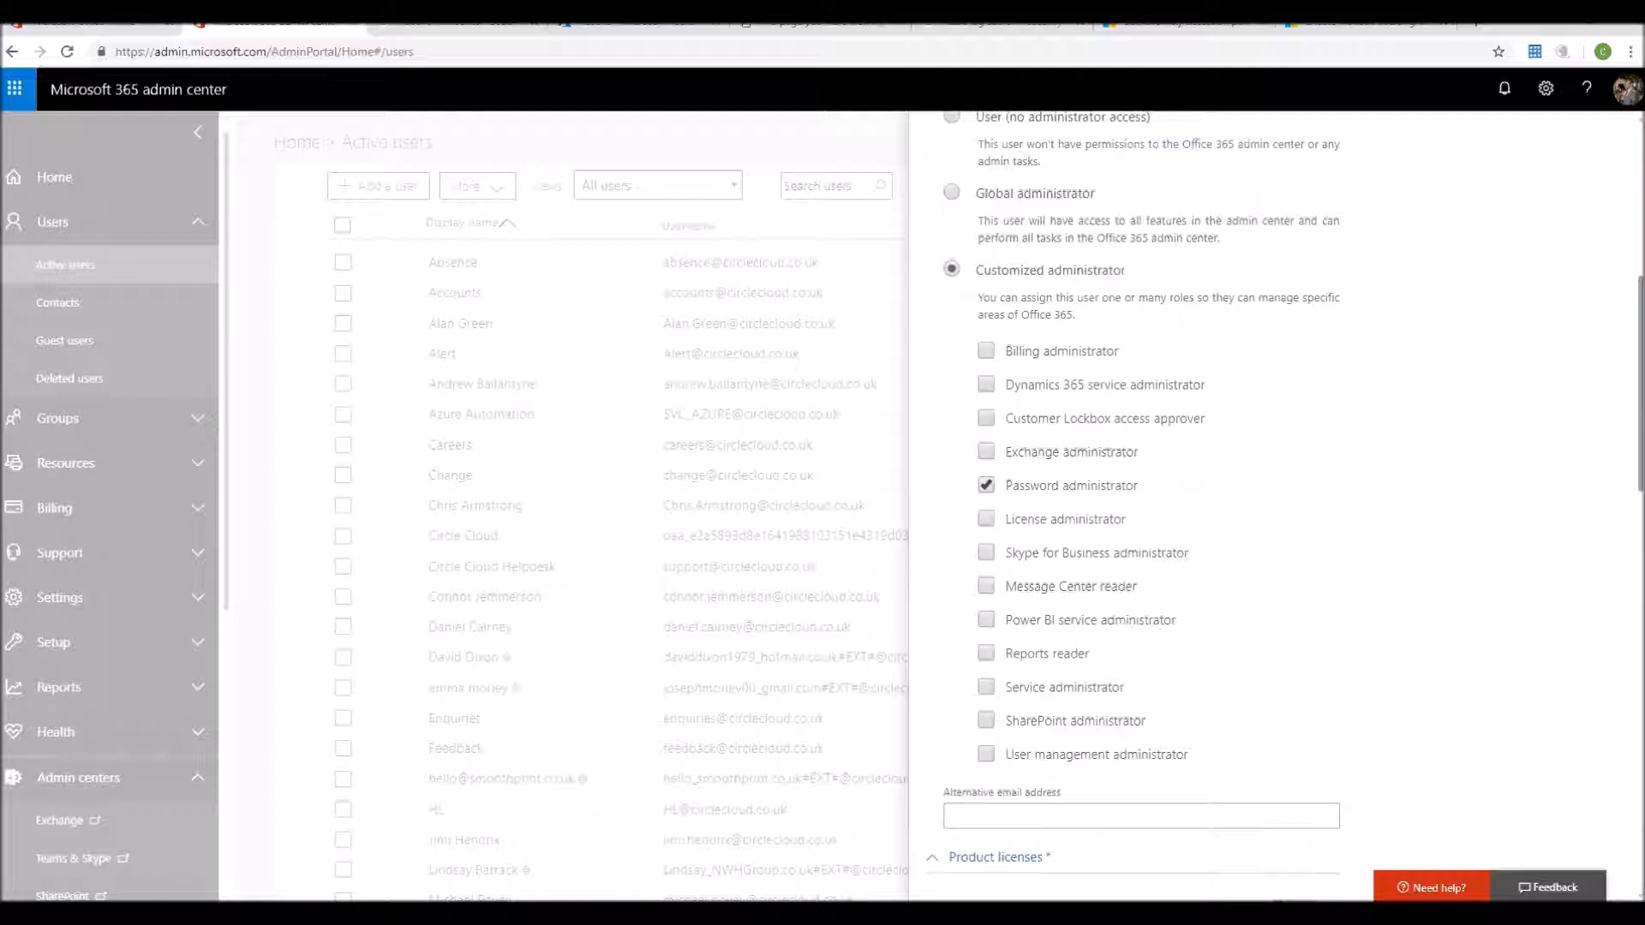
{"action": "left_click", "coordinate": [986, 452]}
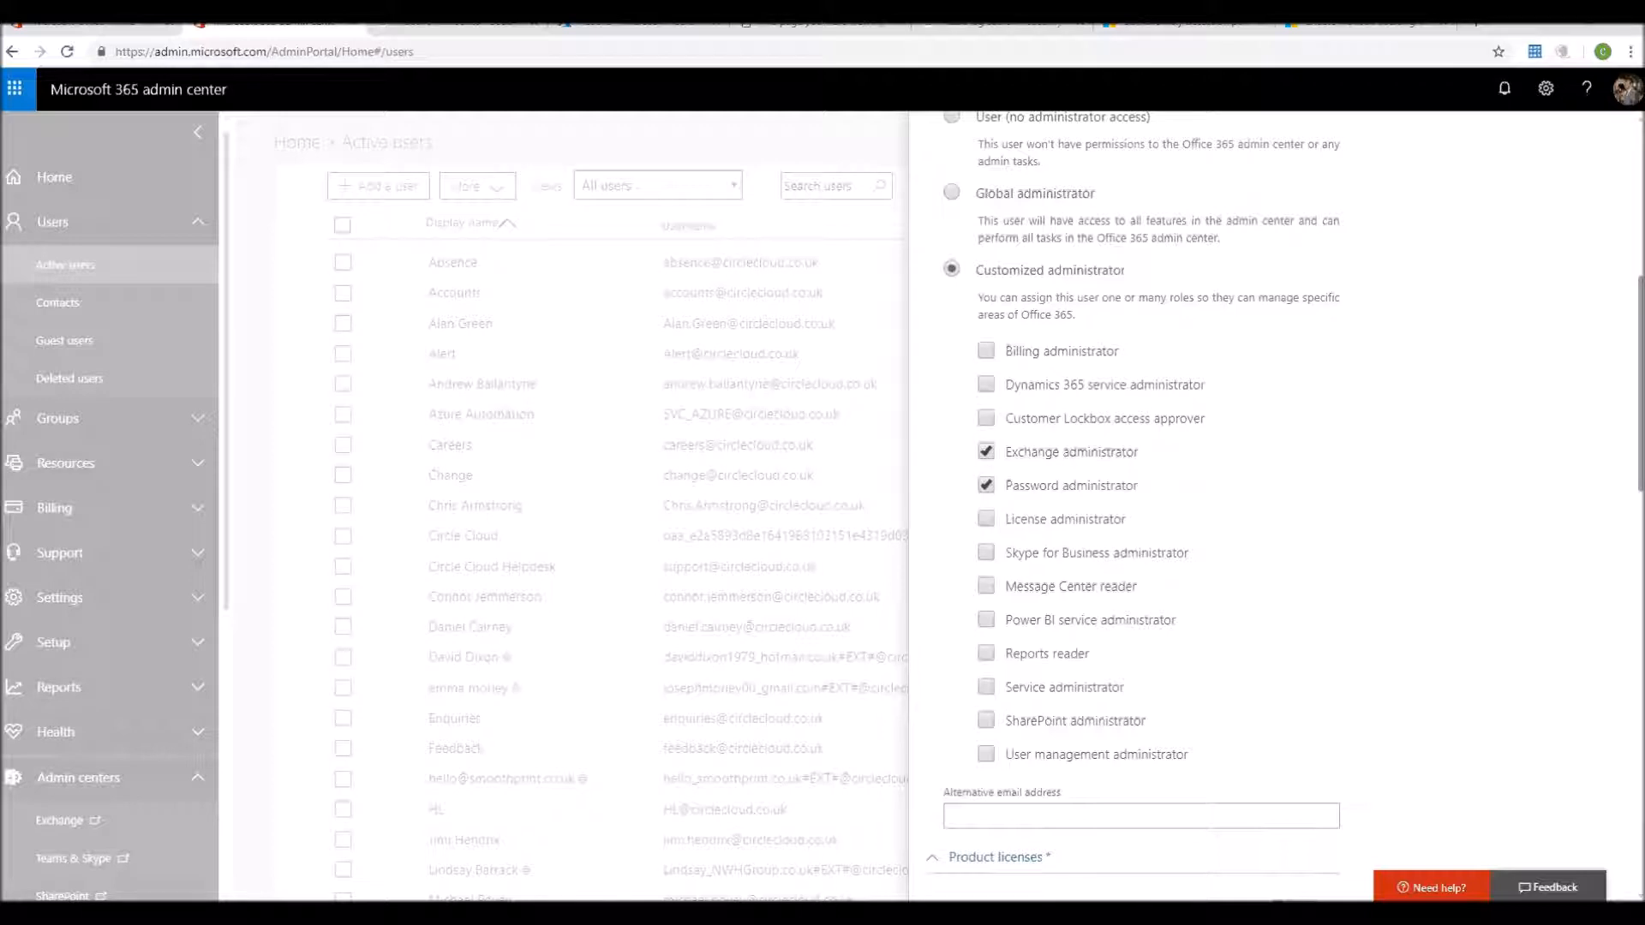
{"action": "scroll", "scroll_direction": "up", "scroll_amount": 3}
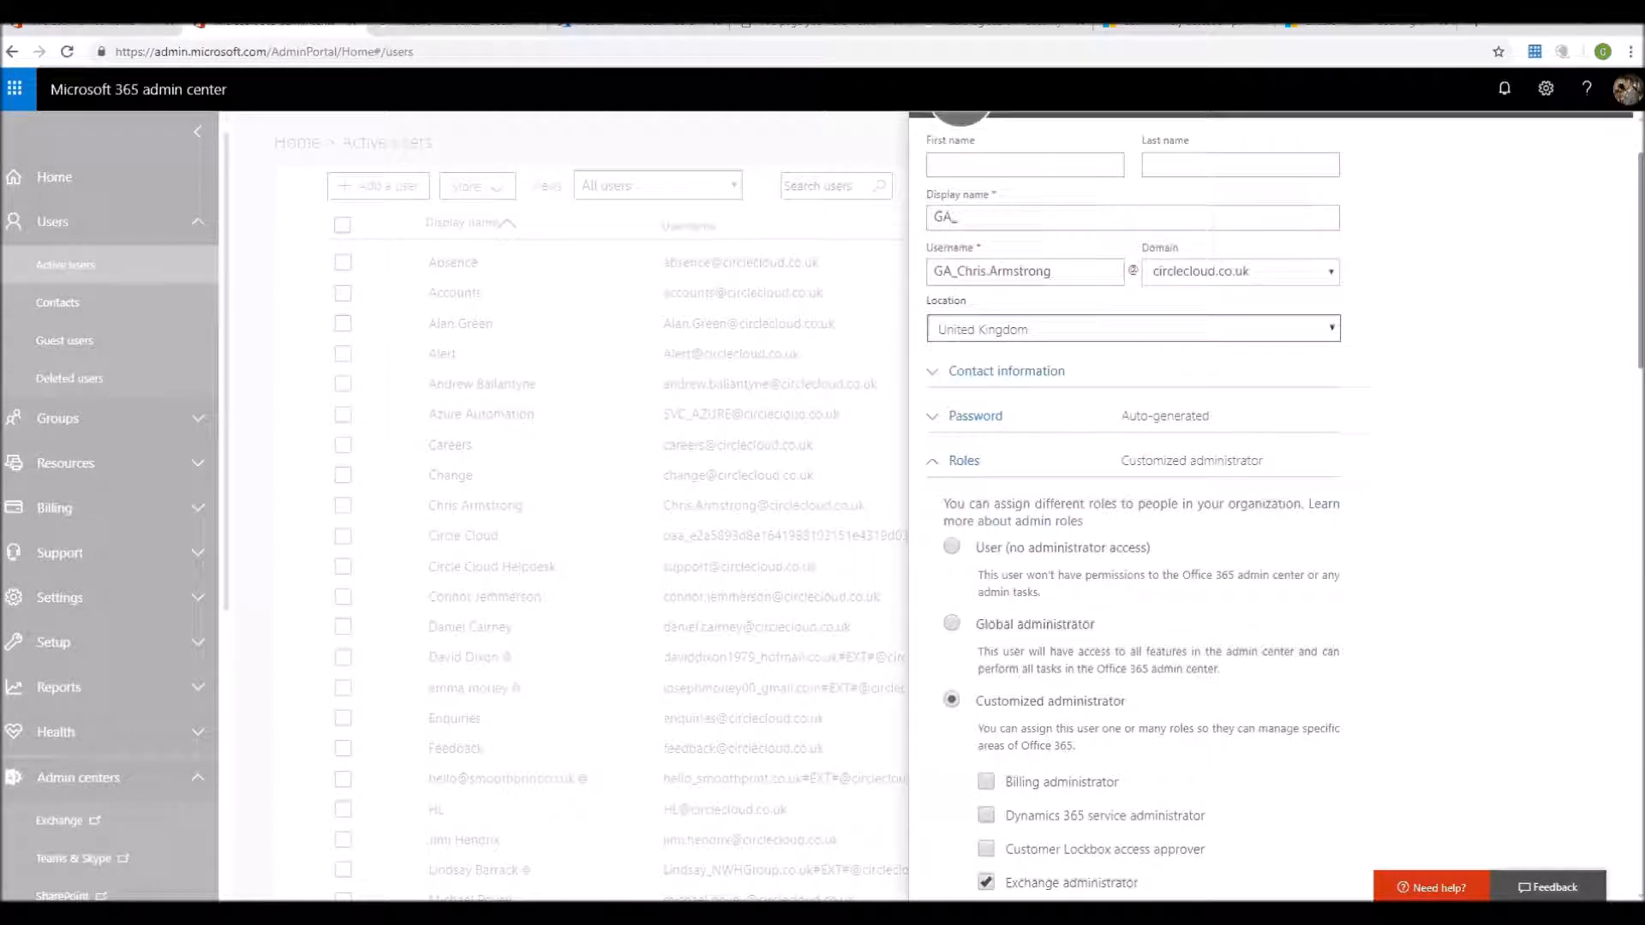
{"action": "scroll", "scroll_direction": "down", "scroll_amount": 3}
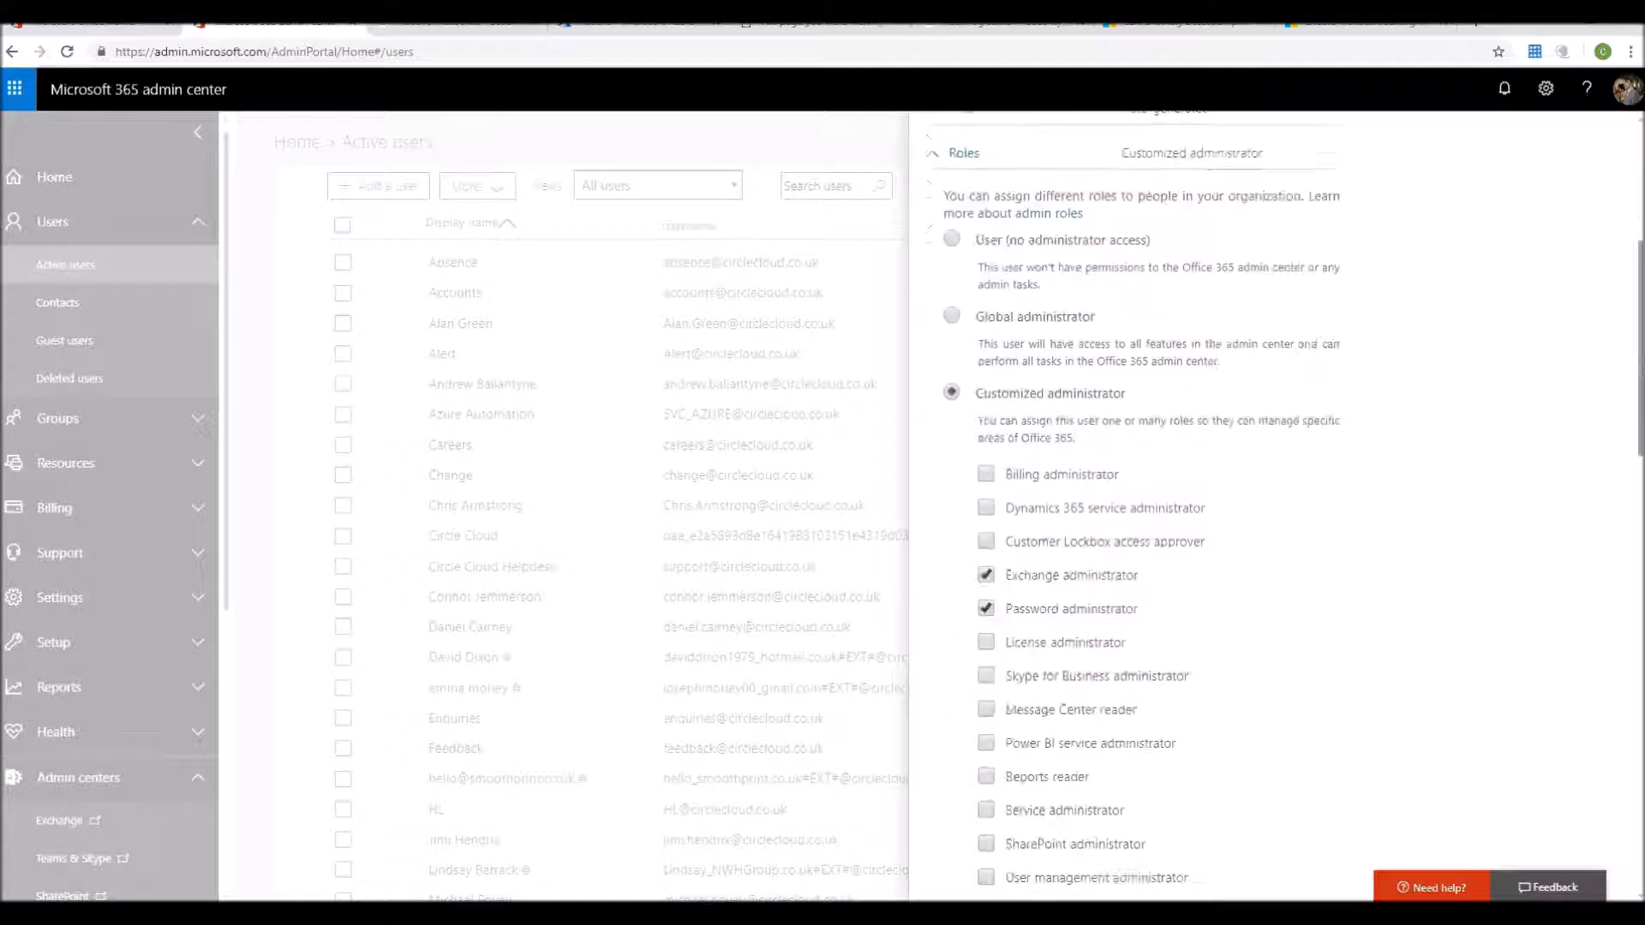
{"action": "scroll", "scroll_direction": "down", "scroll_amount": 3}
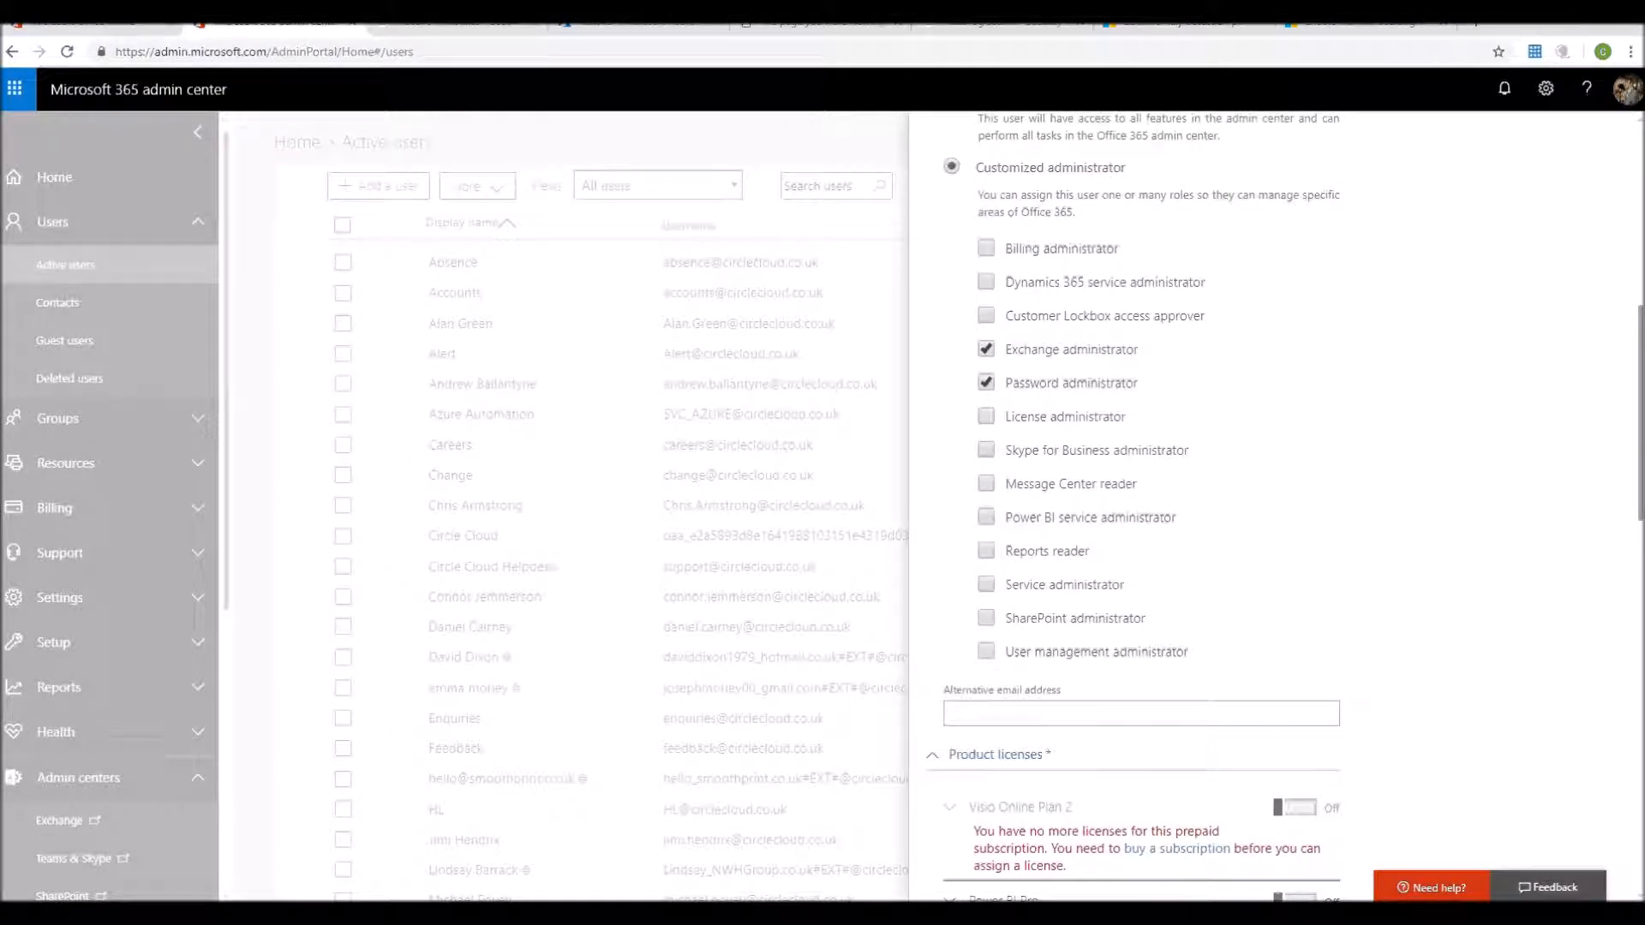